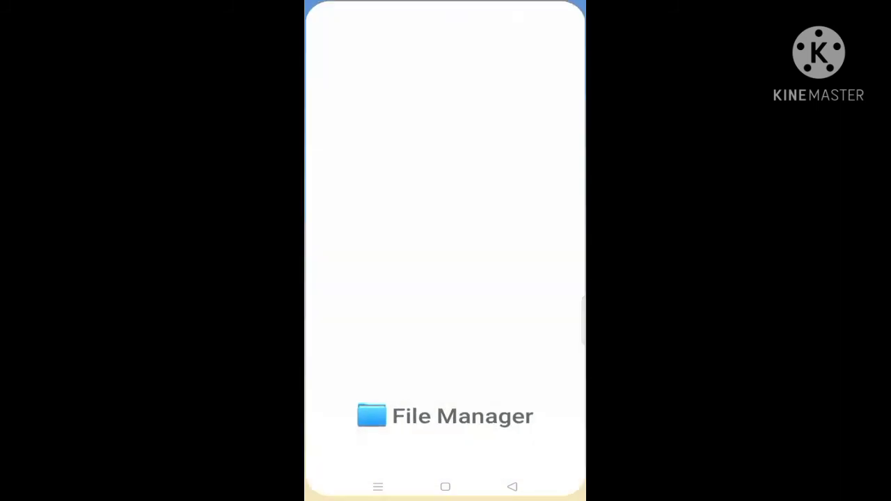
Step: Launch File Manager, go to Downloads and select the 12_WHEEL truck mod zip
left_click(446, 415)
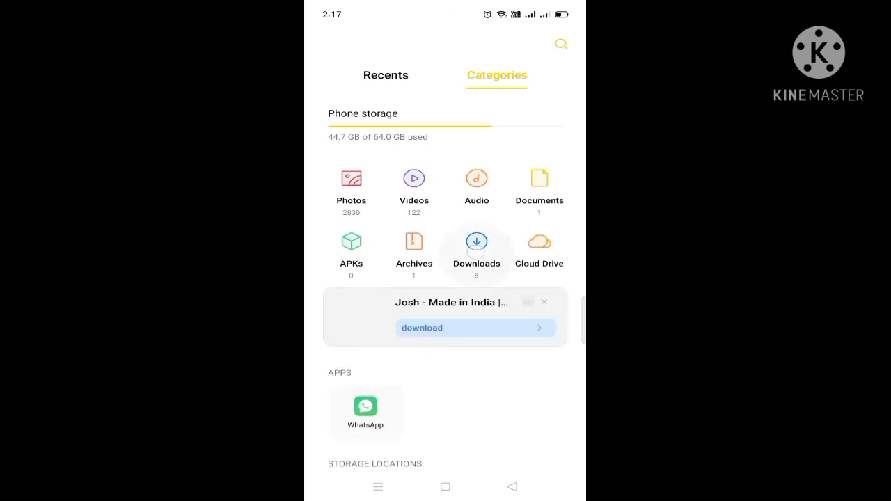
left_click(477, 243)
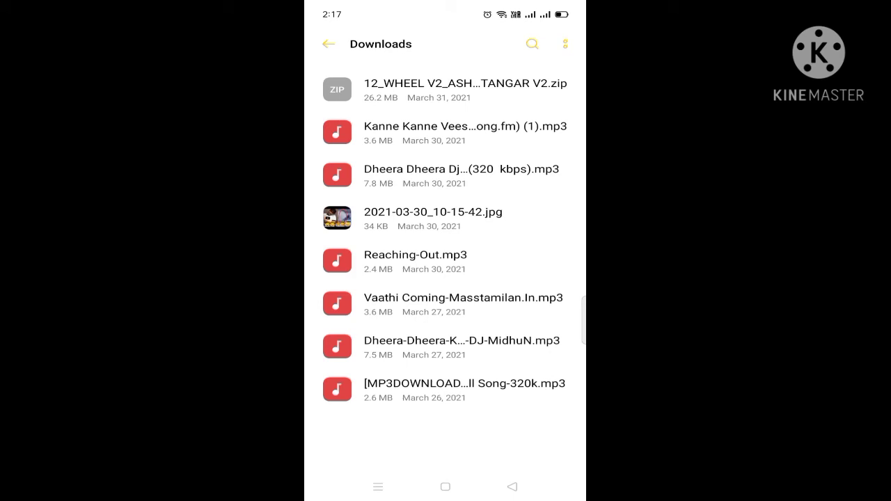
left_click(446, 89)
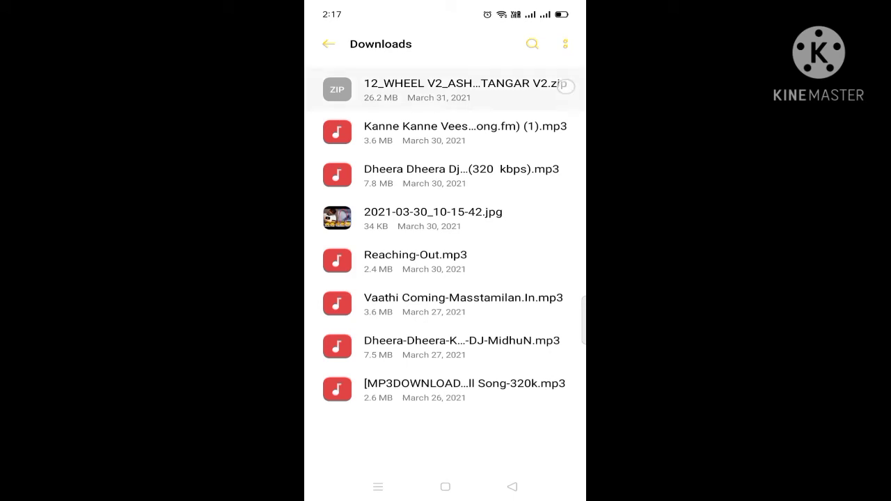
Step: Start copying the selected zip and scroll the phone-storage folder list to locate BUSSID
left_click(445, 89)
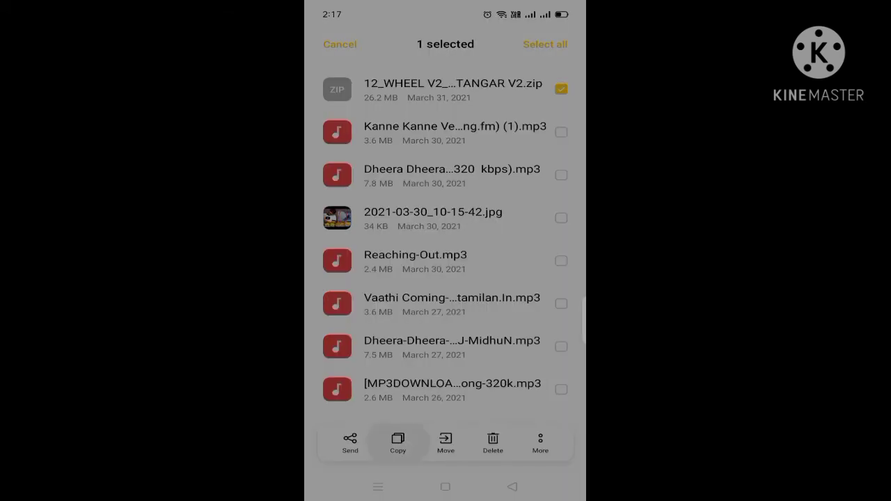
left_click(398, 439)
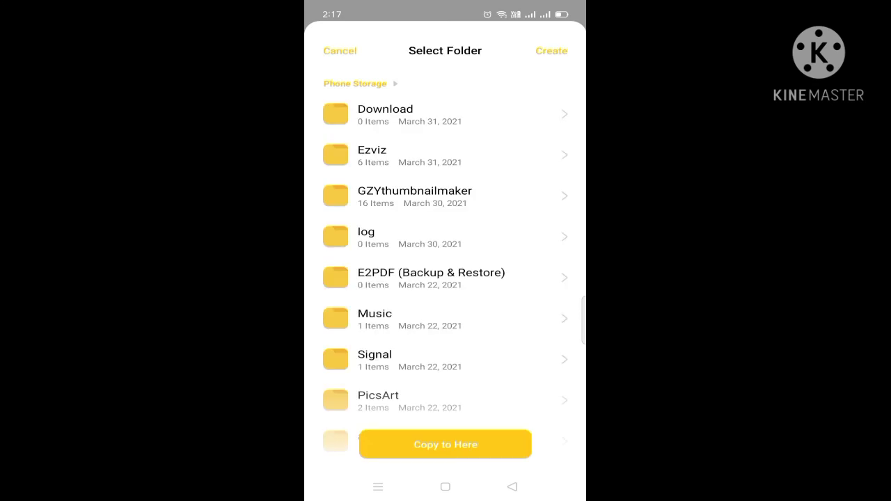
scroll("down", 3)
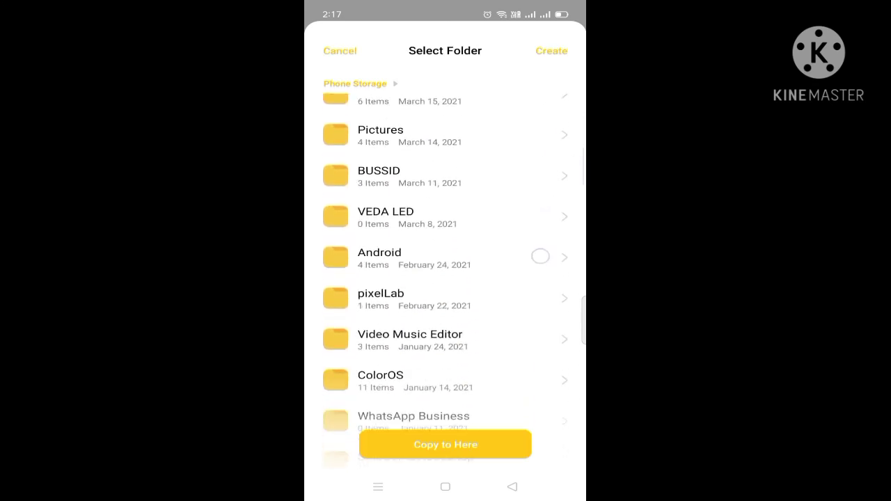
scroll("down", 3)
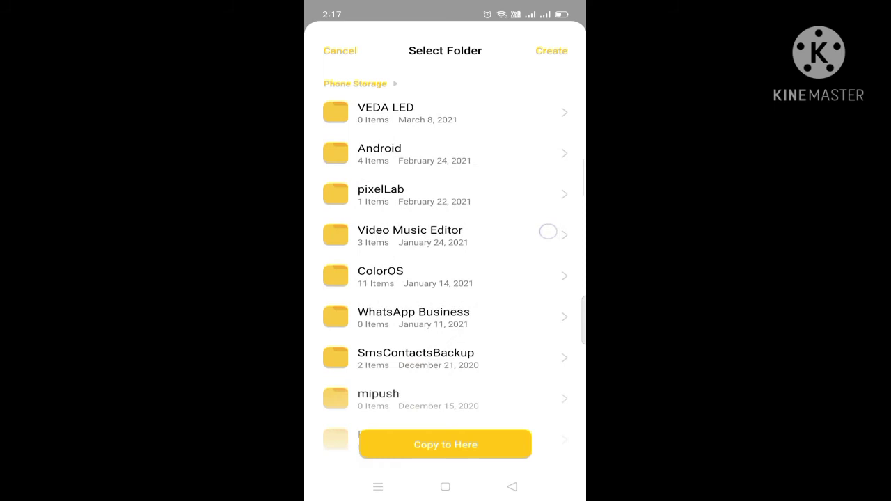
scroll("down", 3)
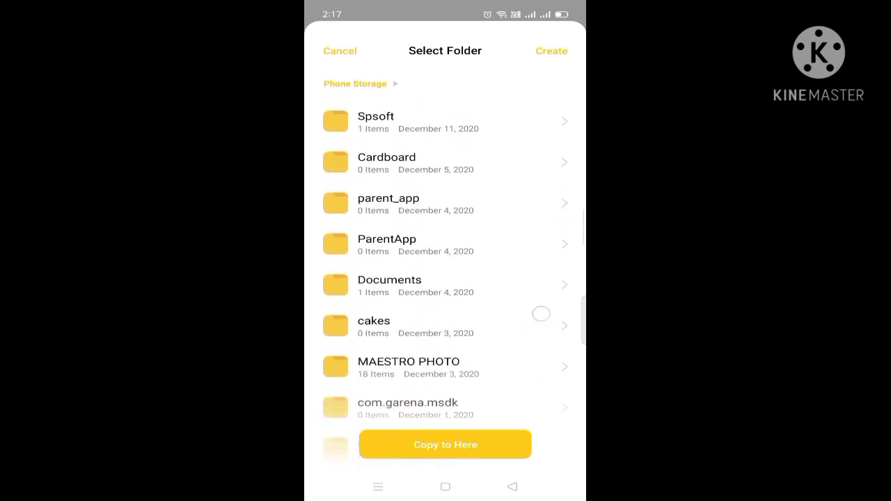
scroll("down", 3)
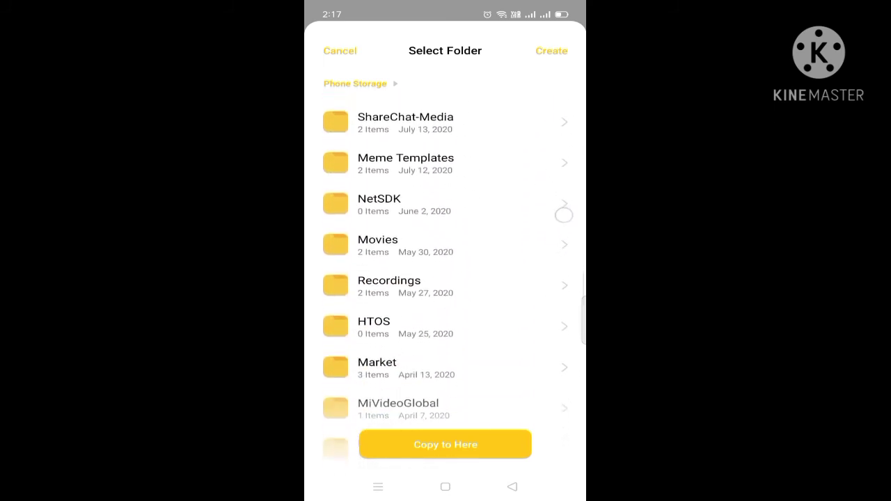
scroll("down", 3)
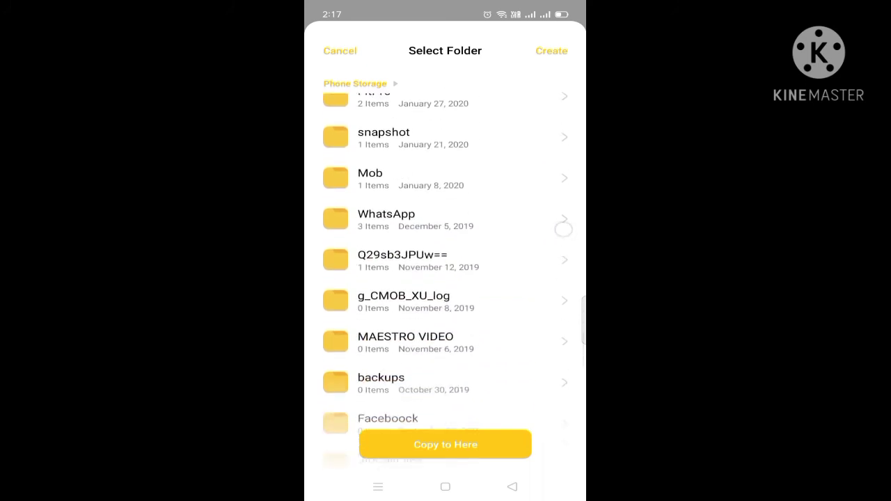
scroll("down", 3)
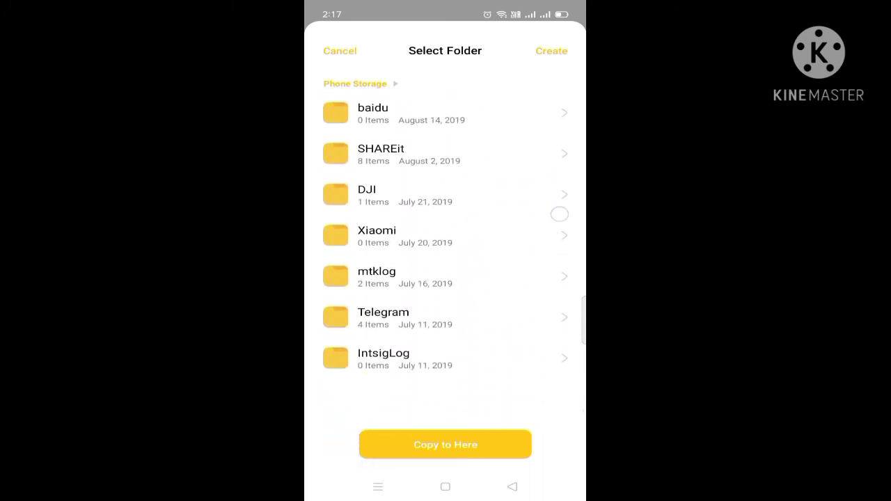
scroll("down", 3)
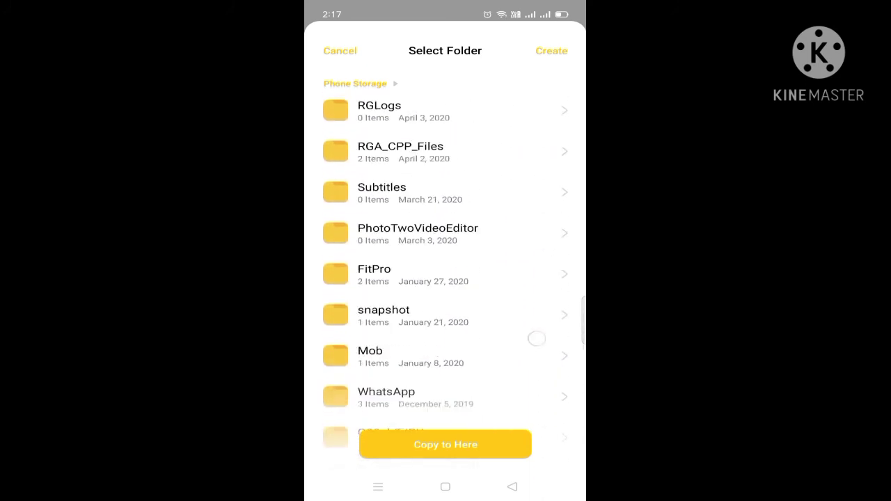
scroll("down", 3)
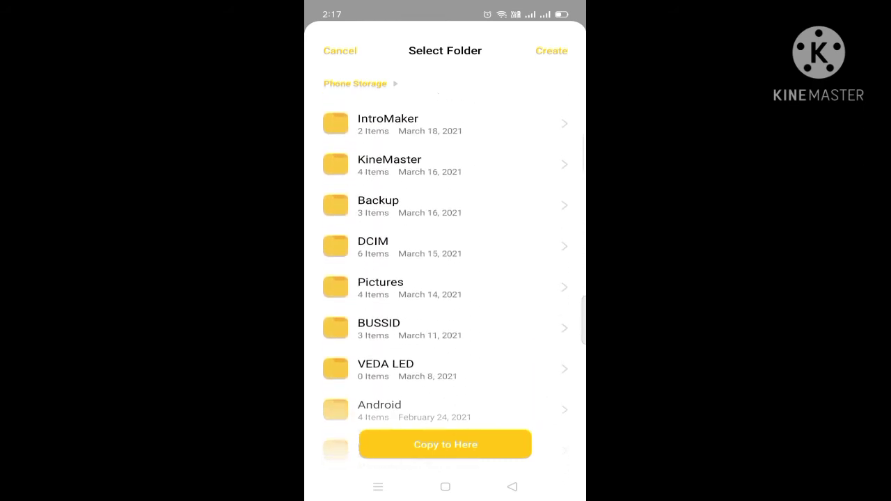
Step: Copy the zip into the BUSSID folder and extract all its contents to get the .bussidmod file
left_click(379, 323)
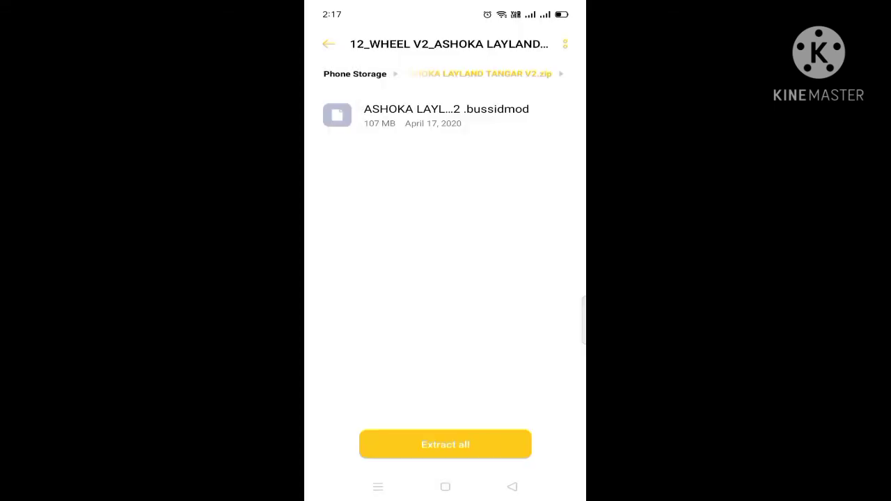
left_click(445, 444)
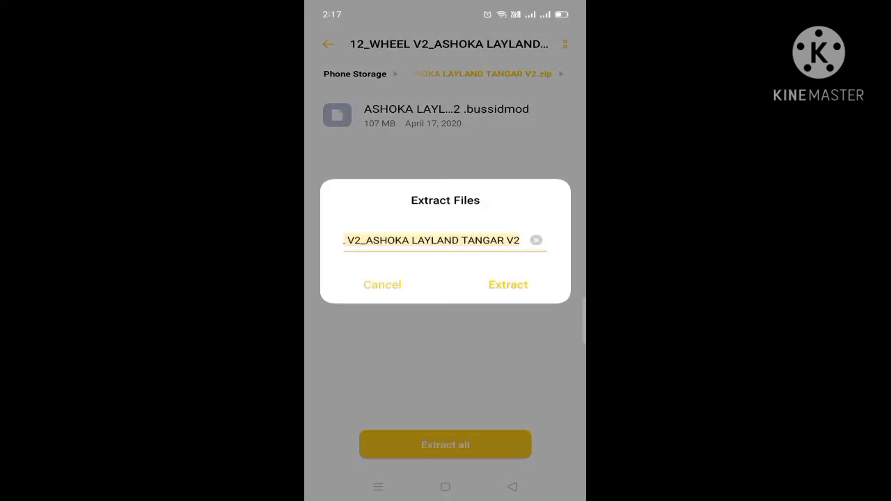
left_click(507, 285)
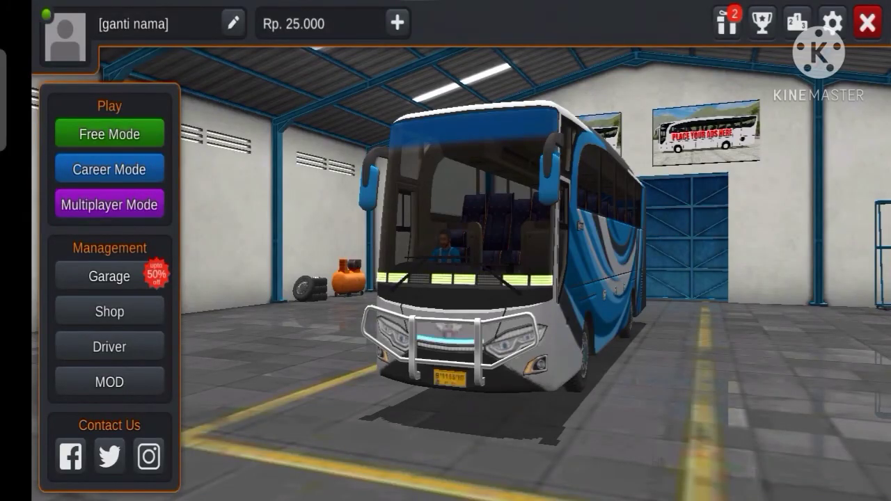
Step: From the game's MOD section, import the .bussidmod file from emulated storage's BUSSID folder
left_click(109, 383)
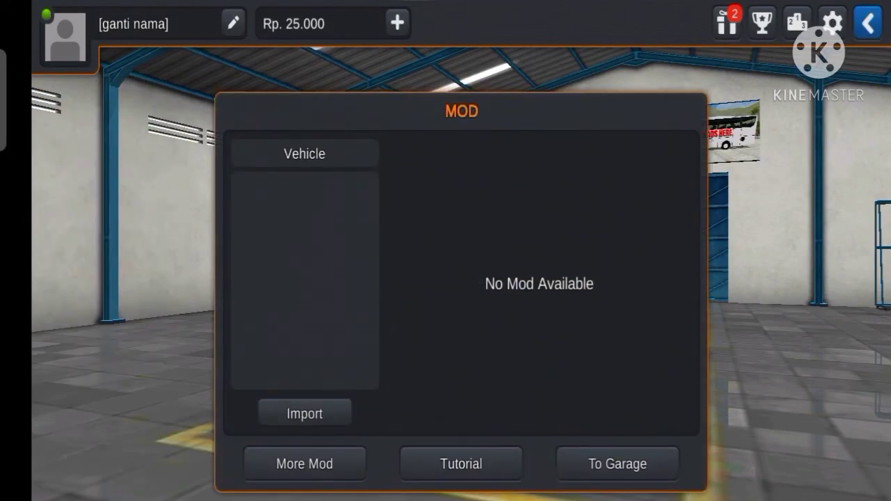
left_click(304, 412)
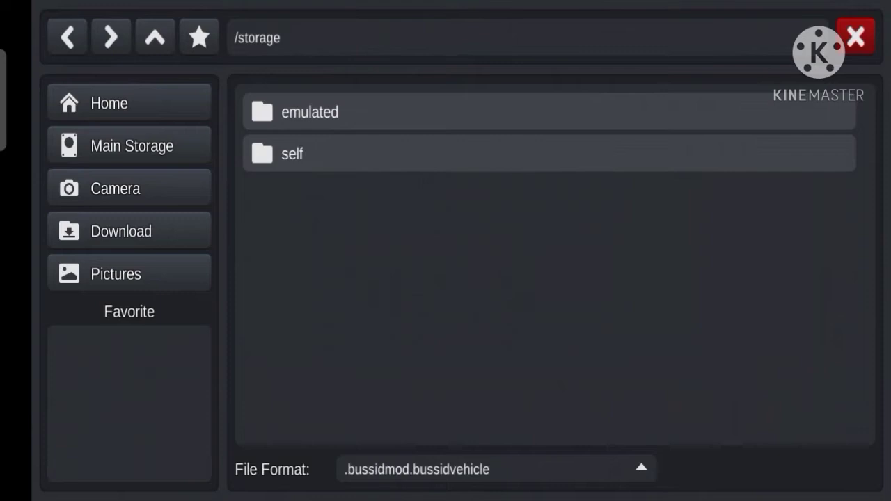
left_click(120, 231)
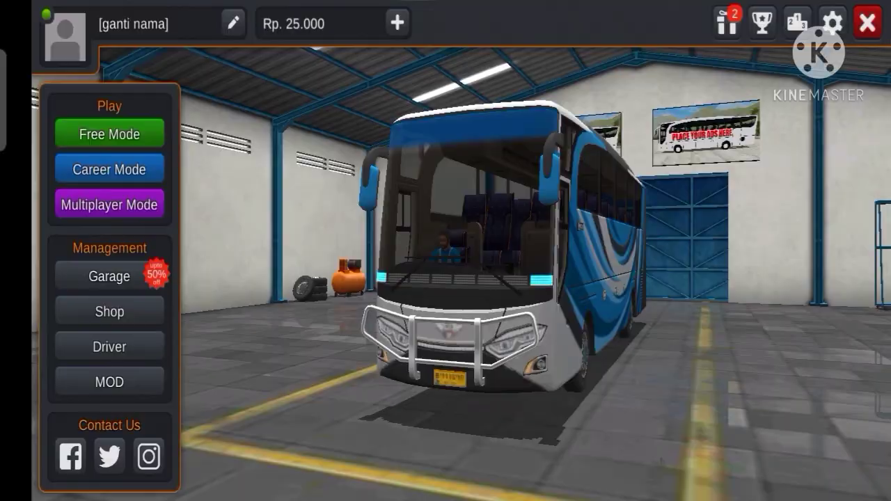
Step: In the Garage make the tanker truck the current vehicle, start Free Mode and pick Bangkalan as departure
left_click(109, 276)
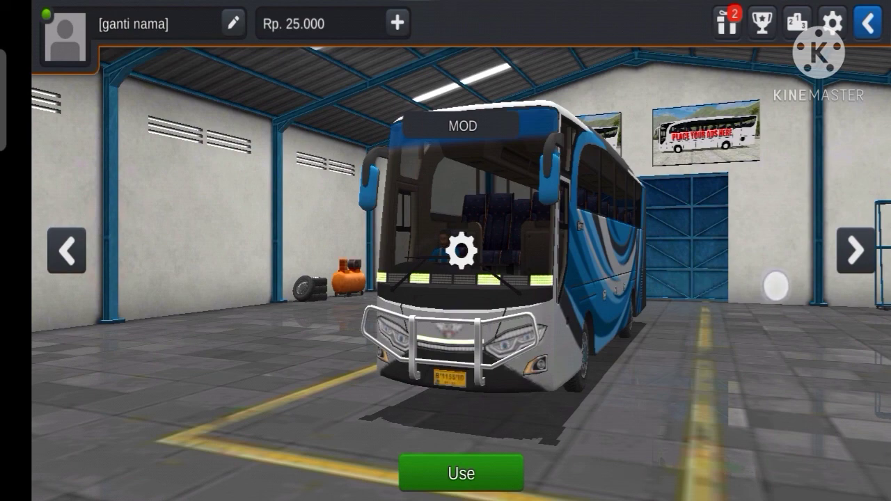
left_click(855, 252)
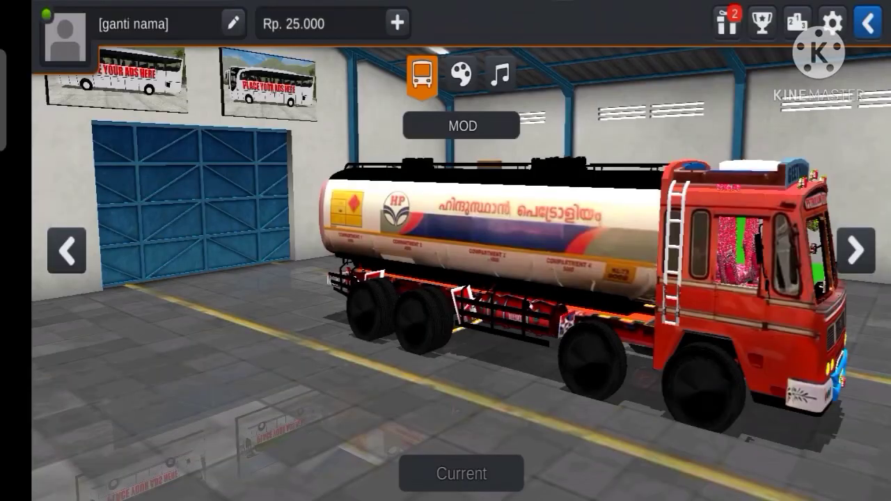
left_click(65, 252)
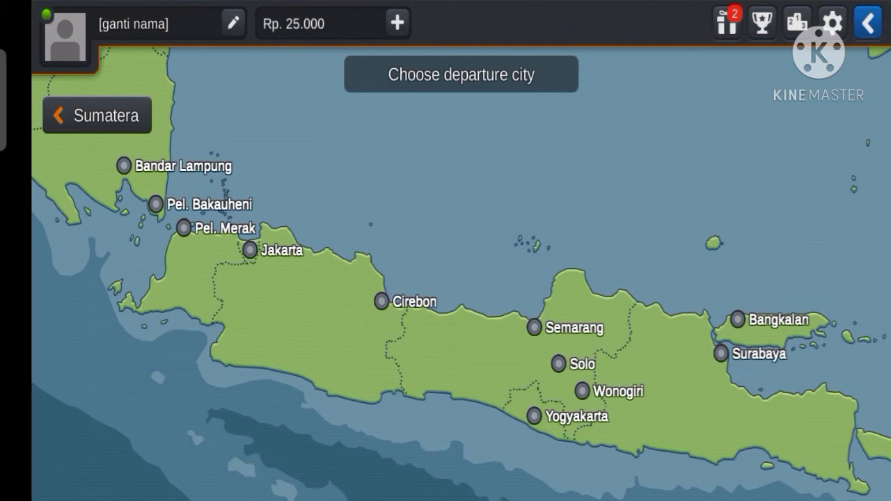
left_click(737, 320)
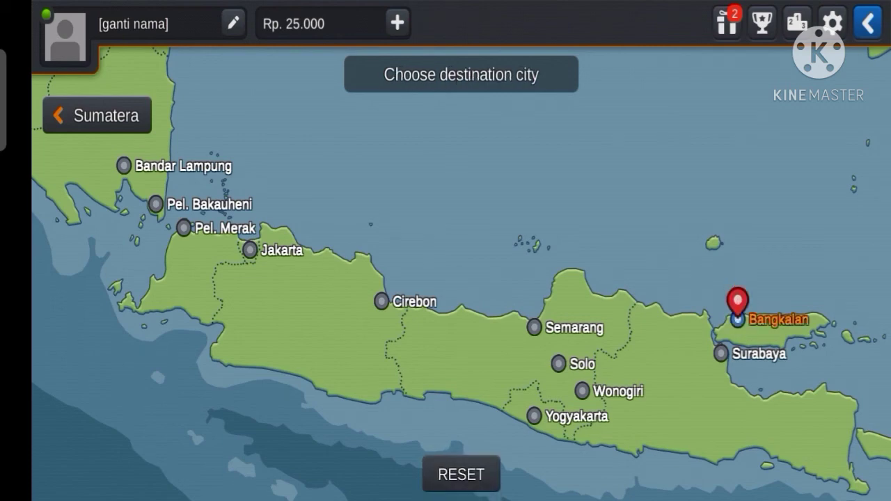